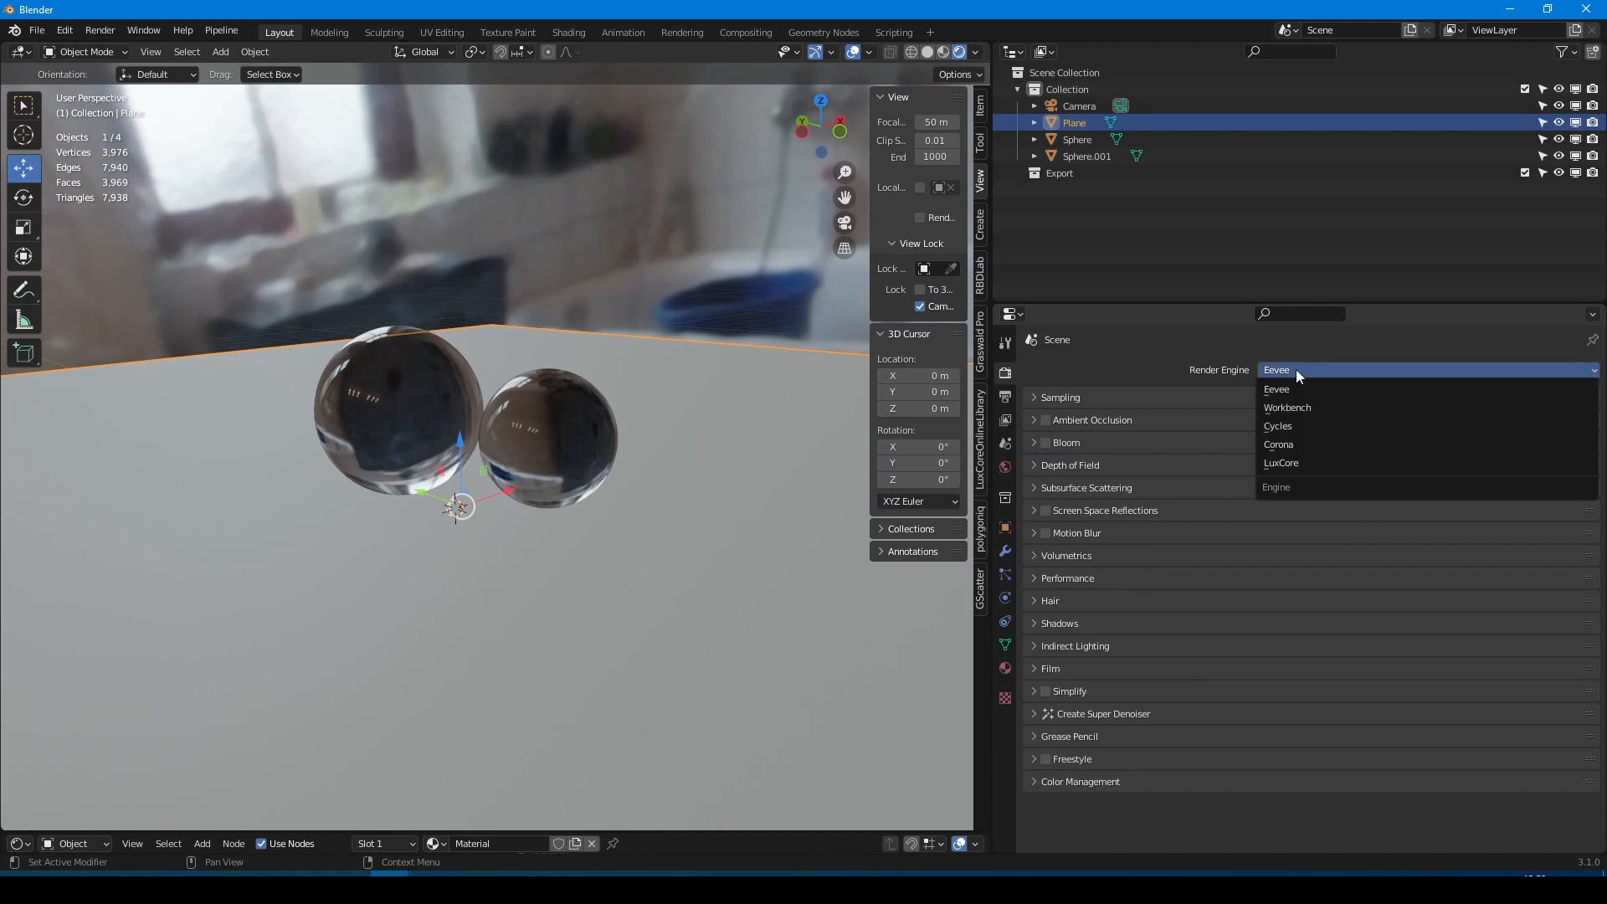
- Switch the render engine to Cycles and expand Light Paths > Caustics, showing Filter Glossy 1.00
click(1282, 462)
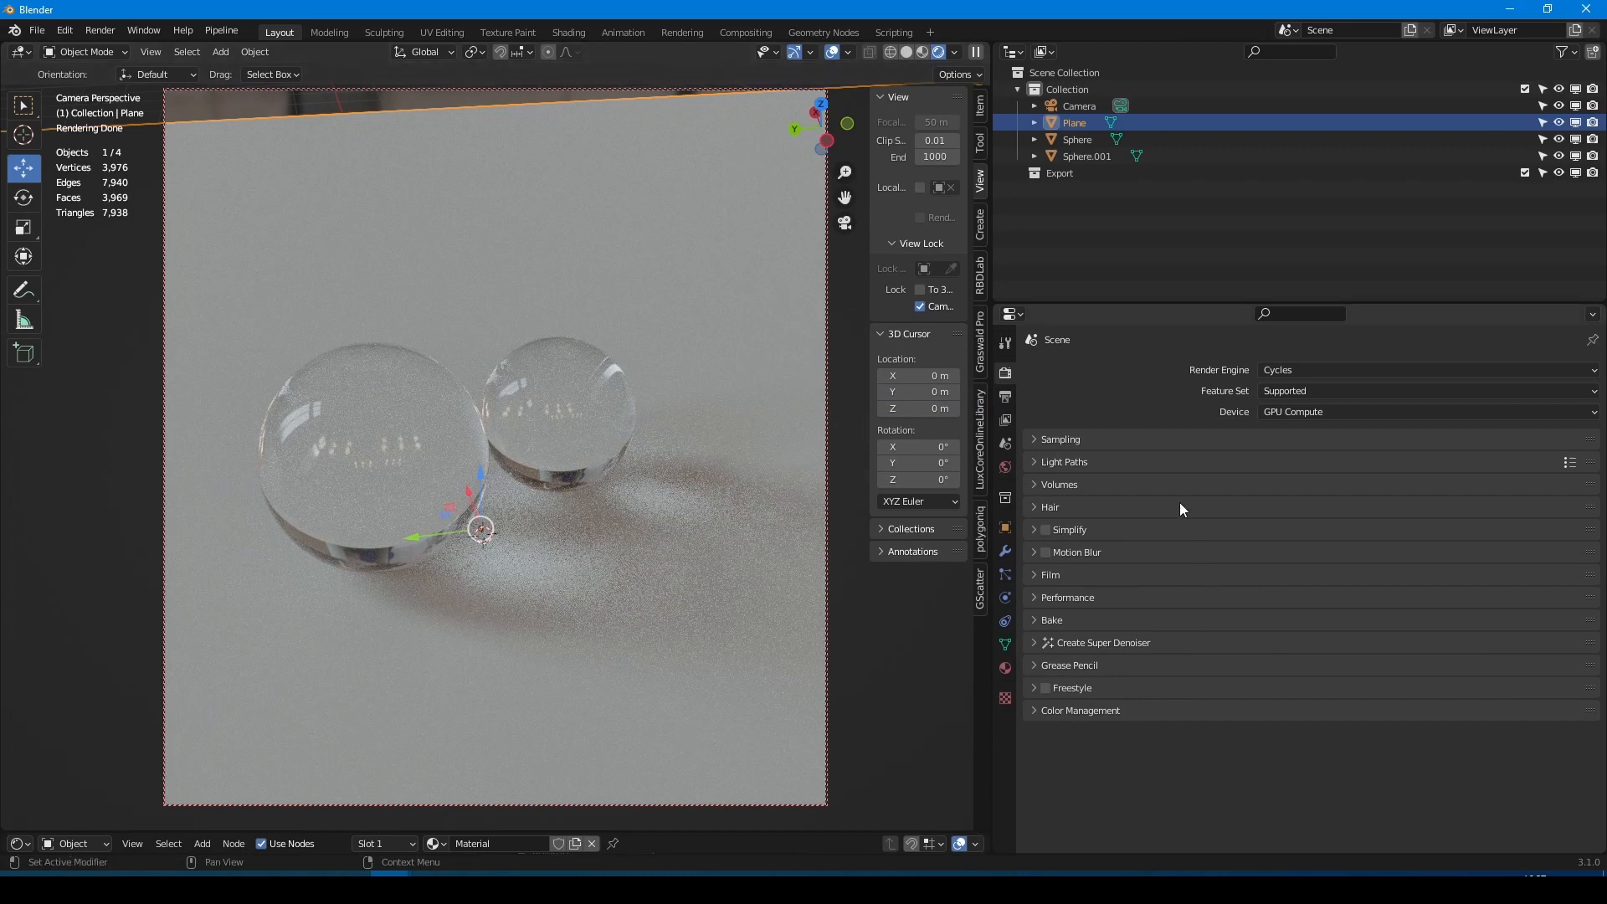
click(1063, 461)
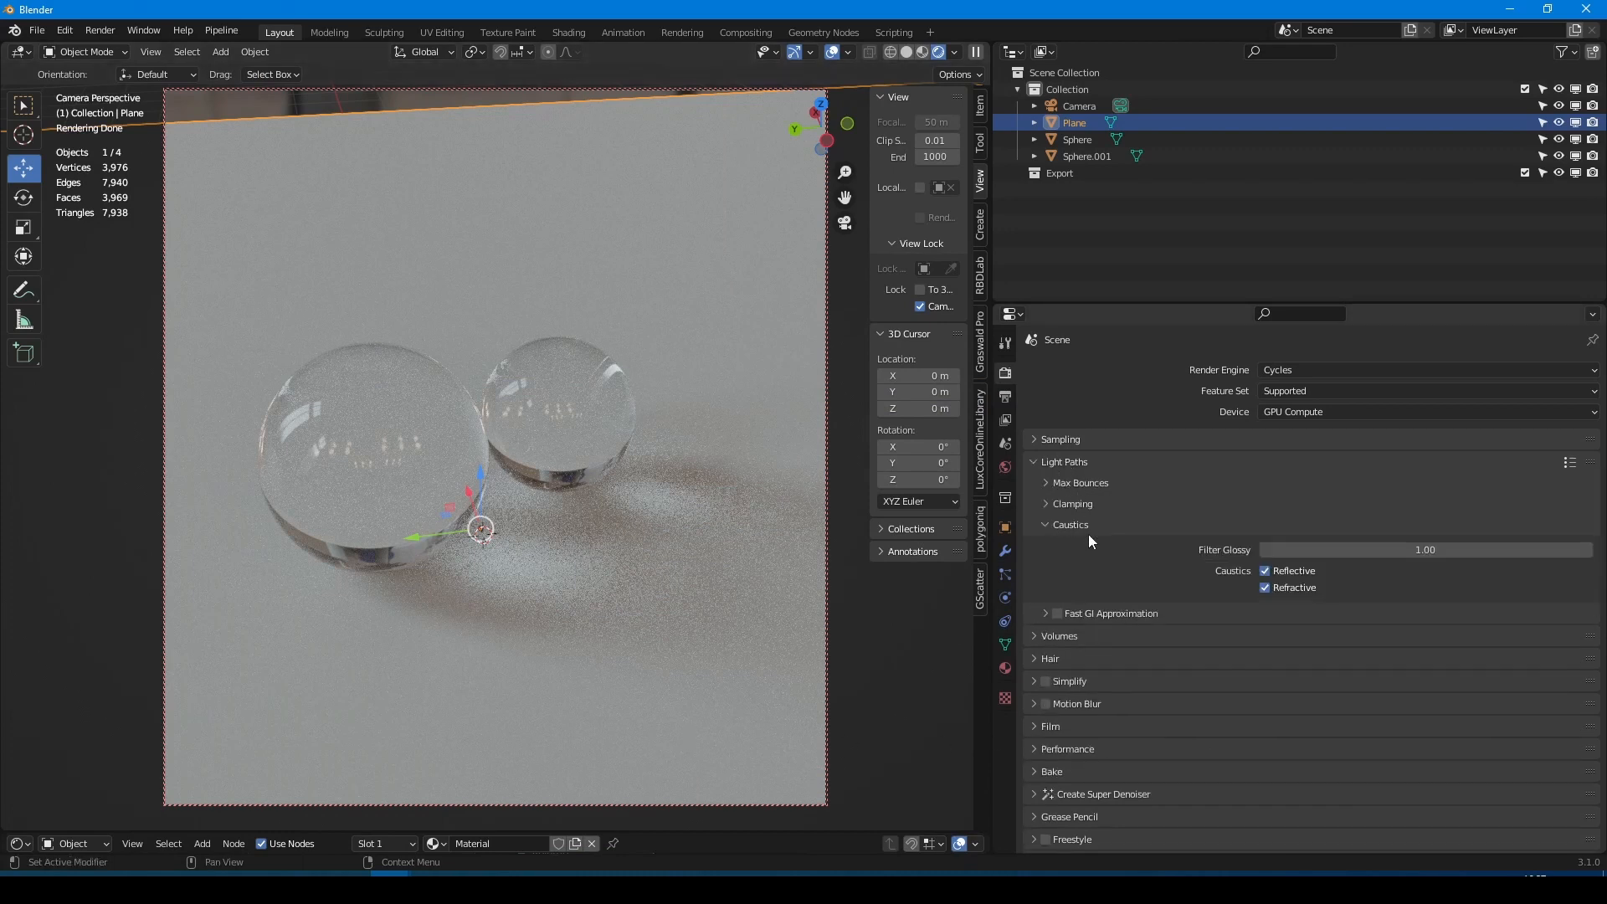